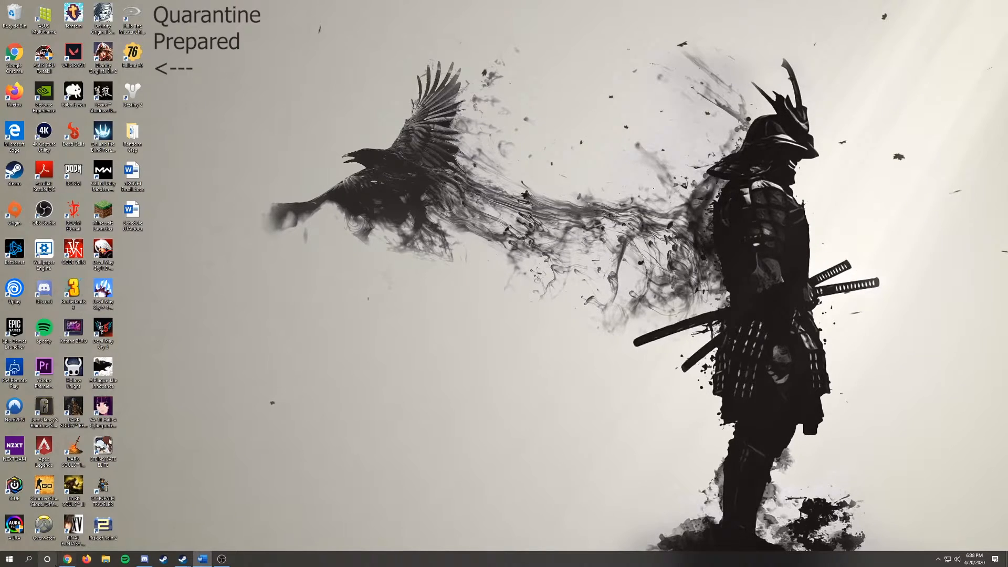
Step: Load the Air Force Portal home page at my.af.mil in Chrome
click(68, 559)
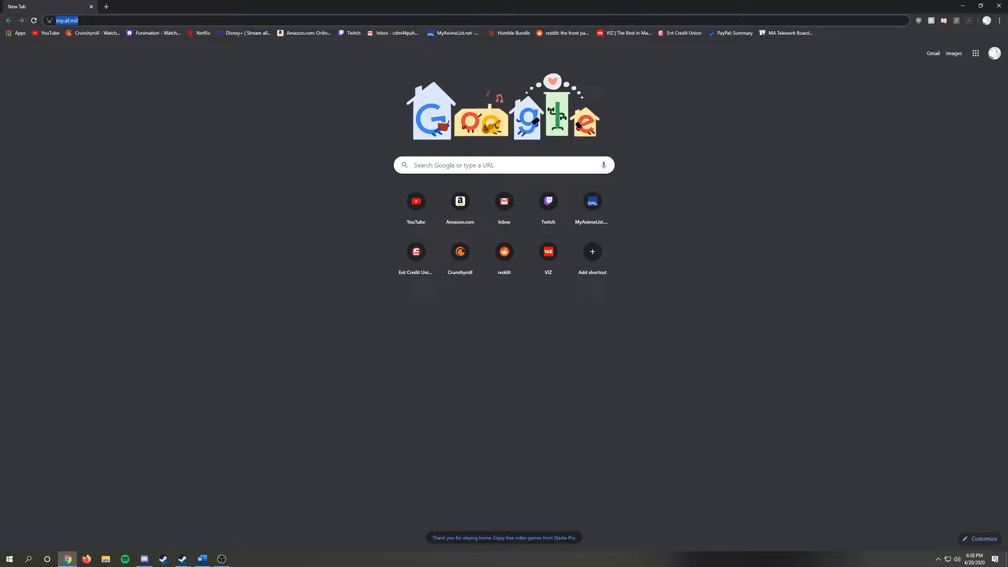
key(Enter)
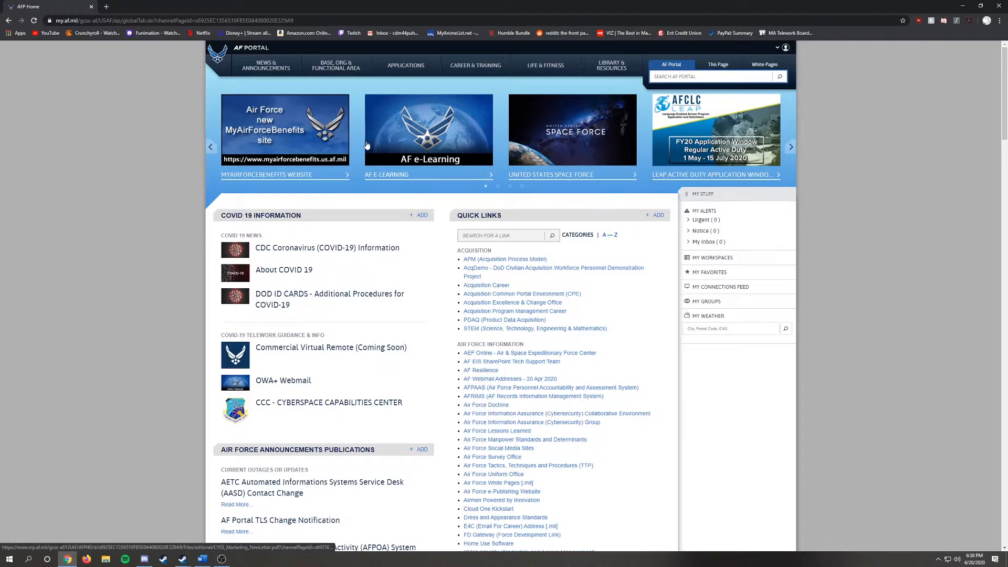
Step: Launch ARCNet from the Applications quick links into a new tab
click(406, 65)
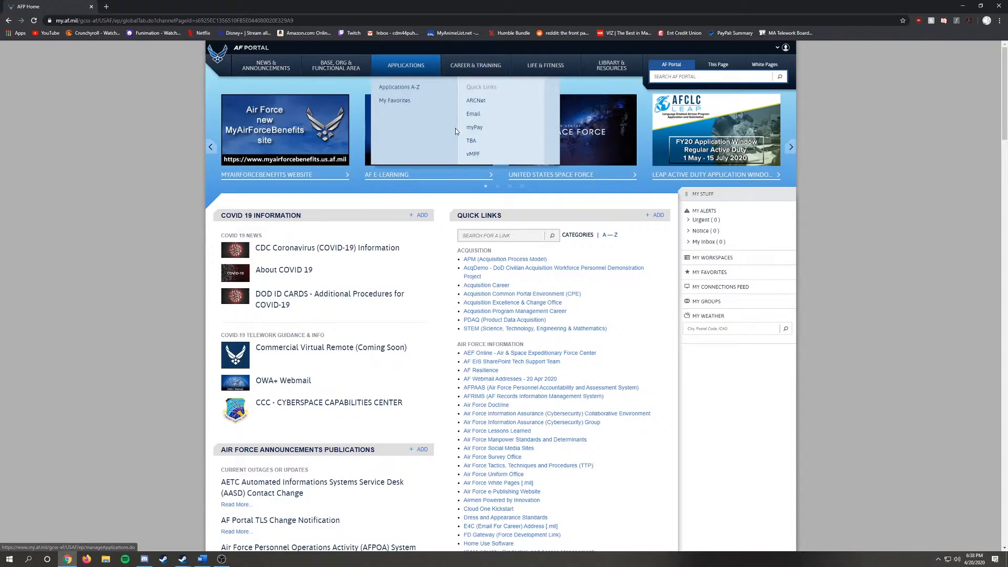
click(475, 100)
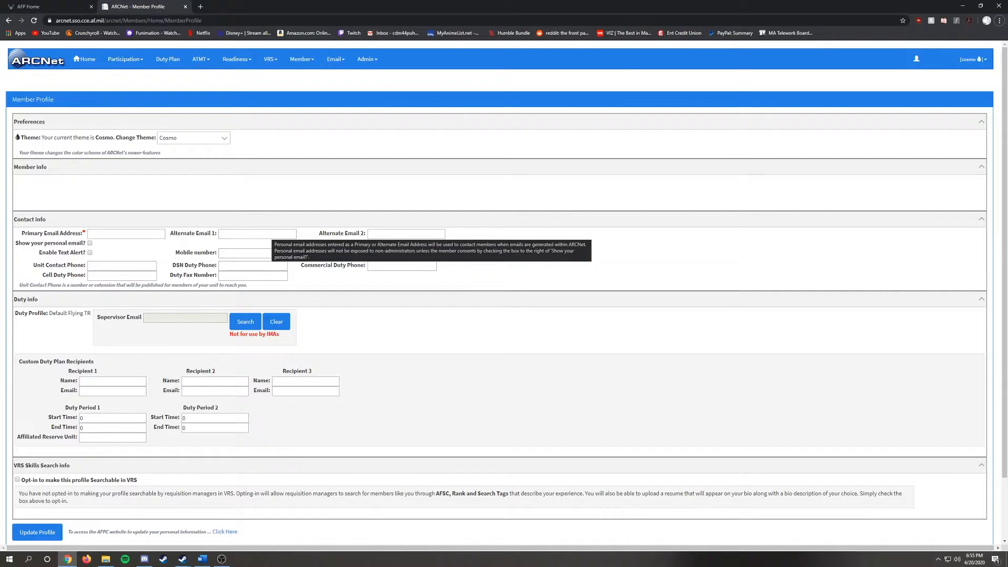
Step: Scroll through the Member Profile form down to its release information
scroll(down, 3)
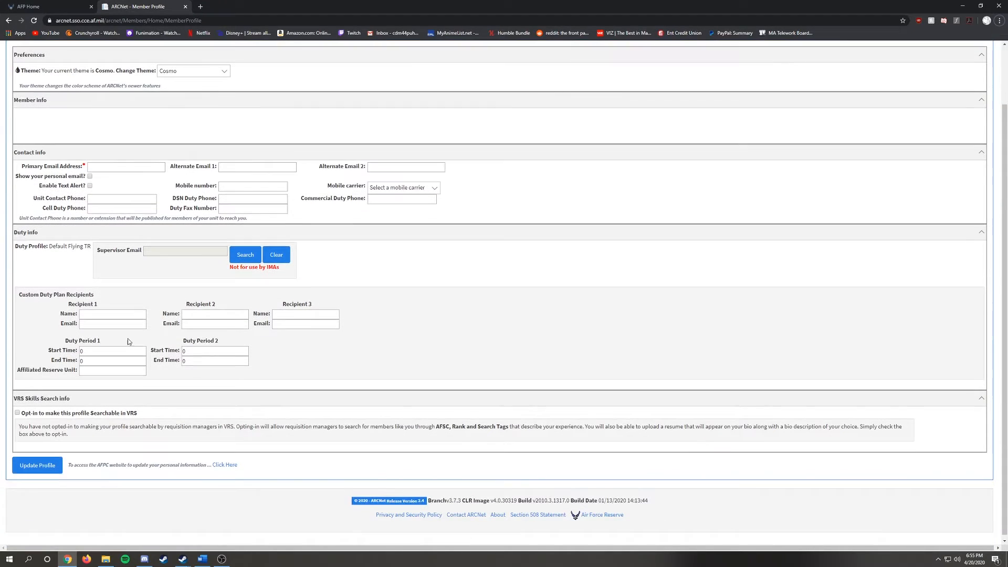
click(38, 464)
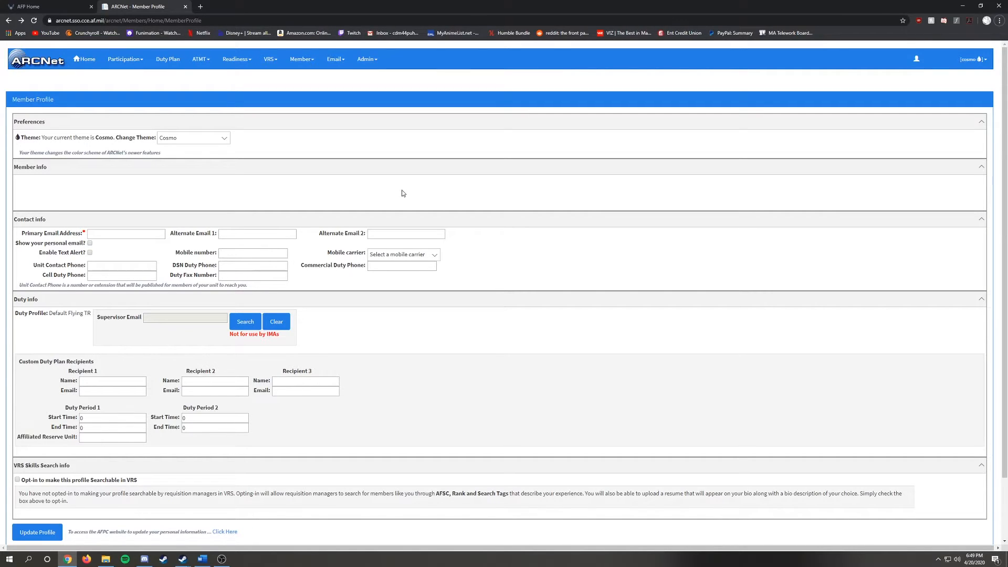
Step: Navigate from the Email menu to the Email Search page
click(334, 59)
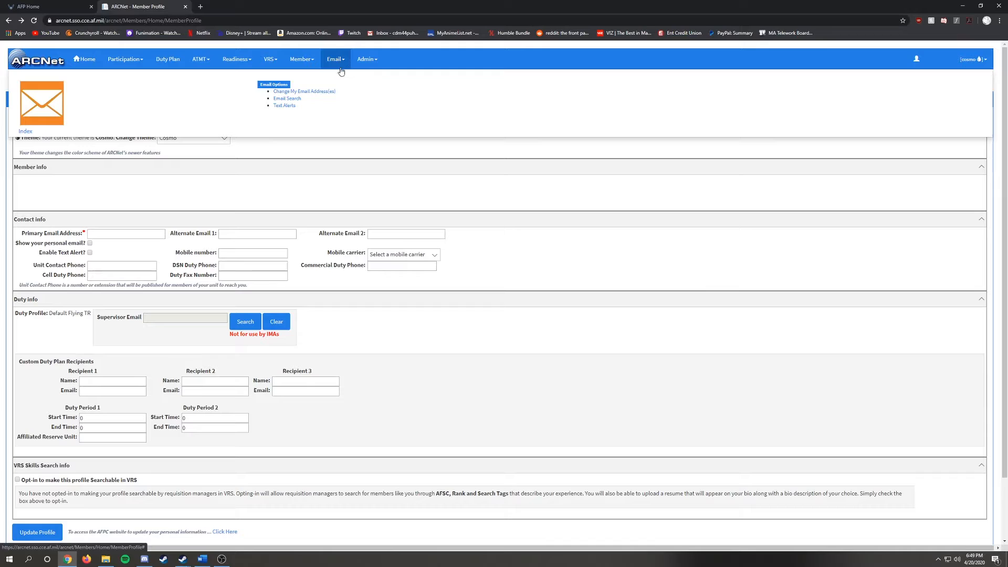
click(287, 99)
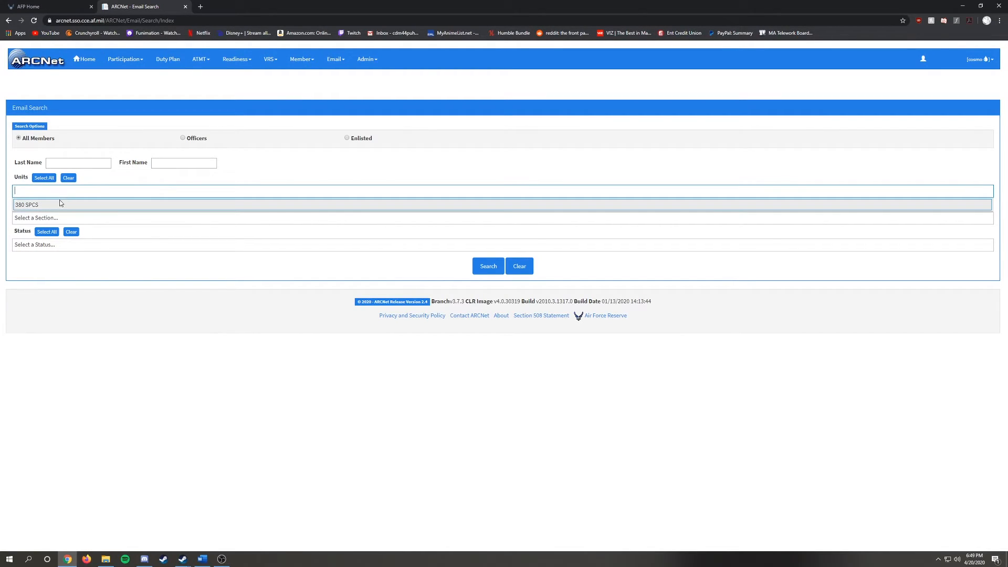
Step: Select the 380 SPCS unit and run the member search
click(27, 205)
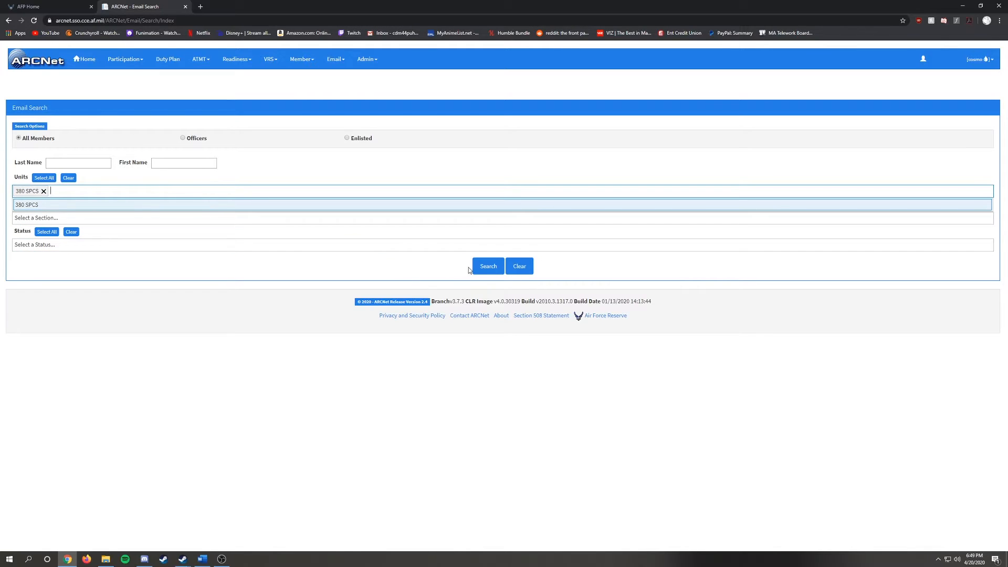
click(488, 265)
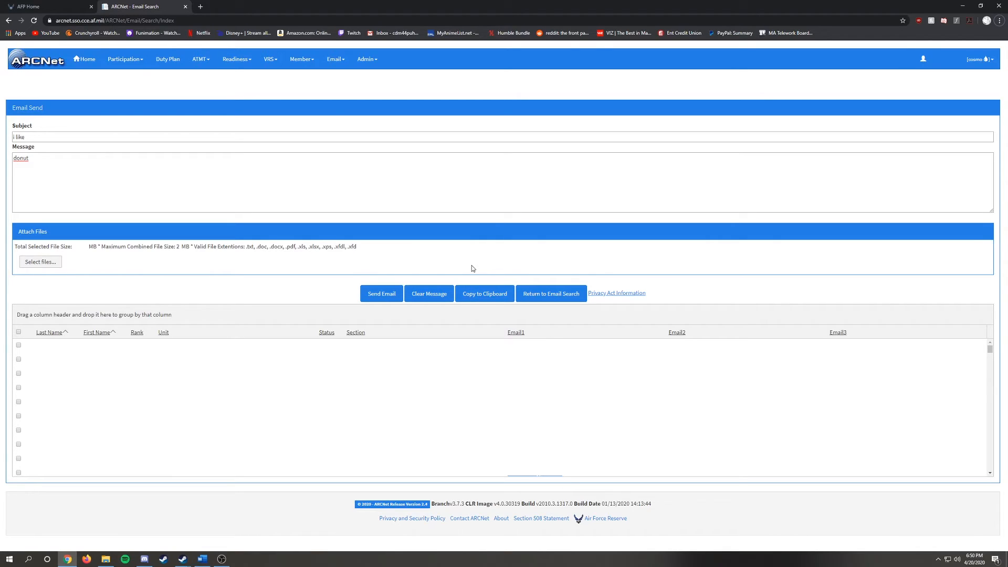
mouse_move(30, 149)
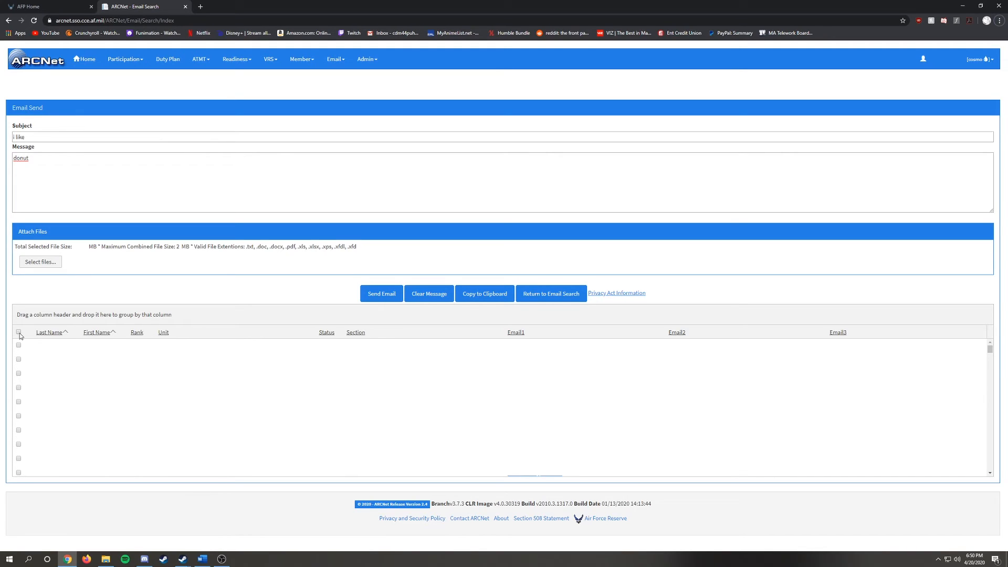
Step: Check every unit member in the results grid as a recipient of the email
click(18, 332)
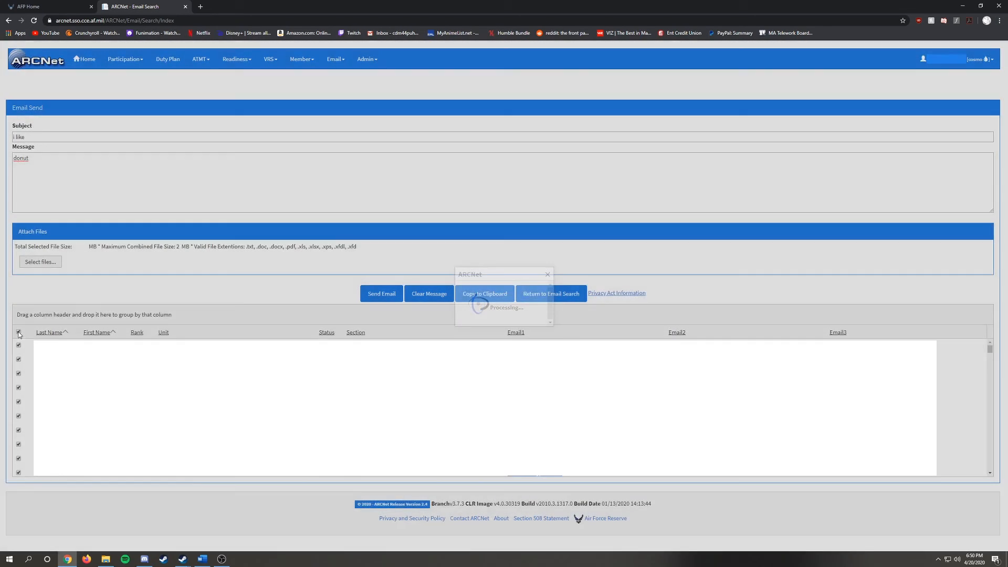